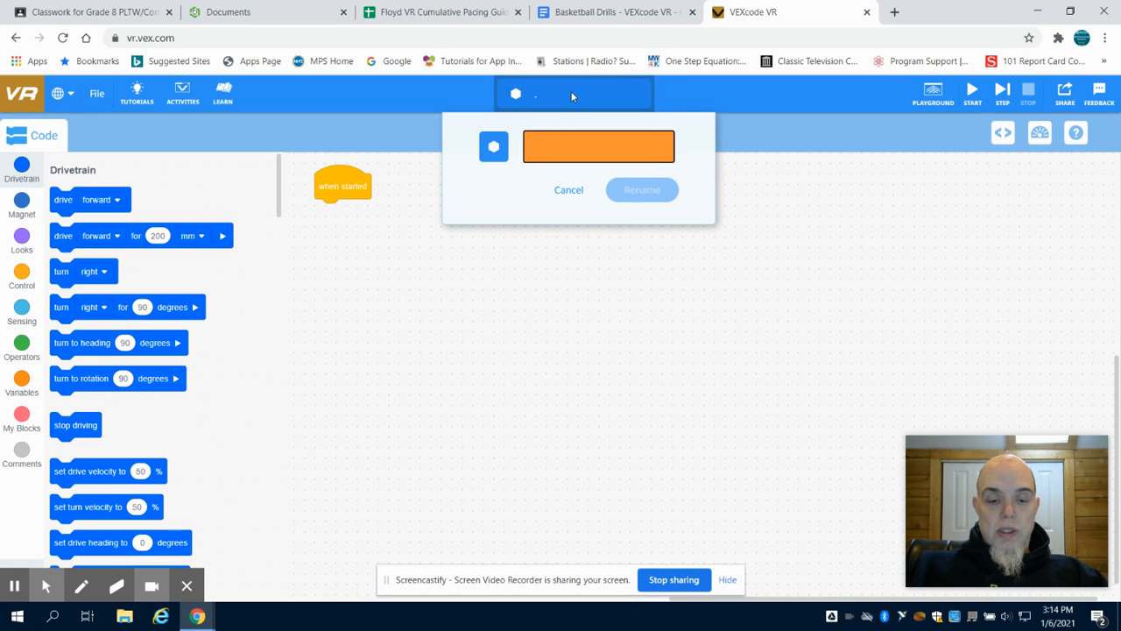
Step: Name the project 'Basket Drills 1' and confirm the rename
type("B")
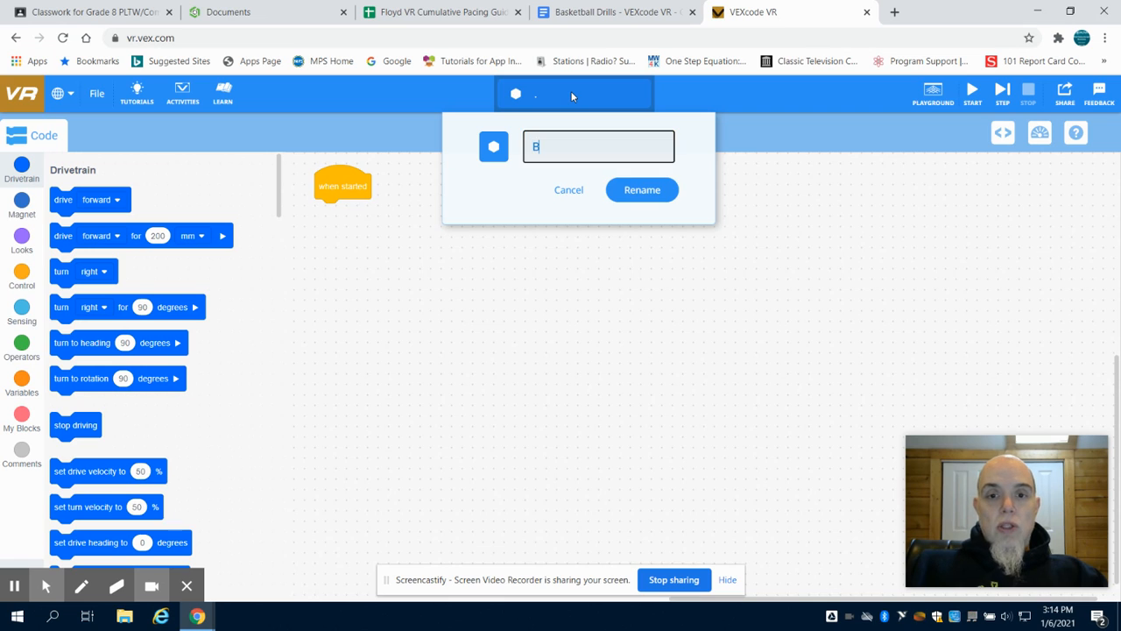
type("asket")
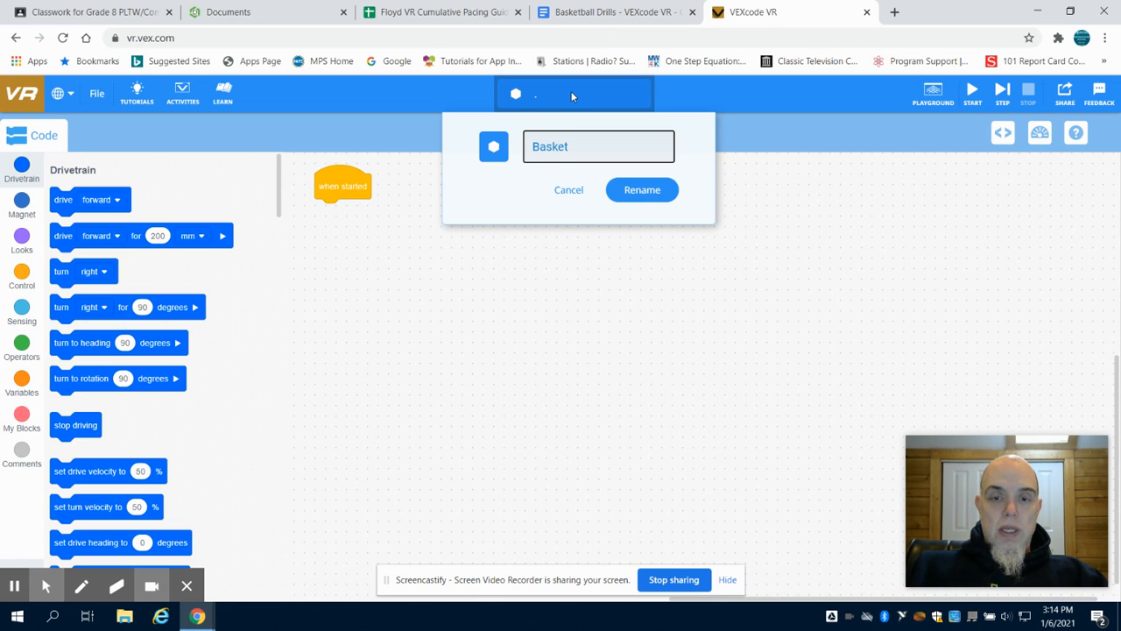
type("Drills")
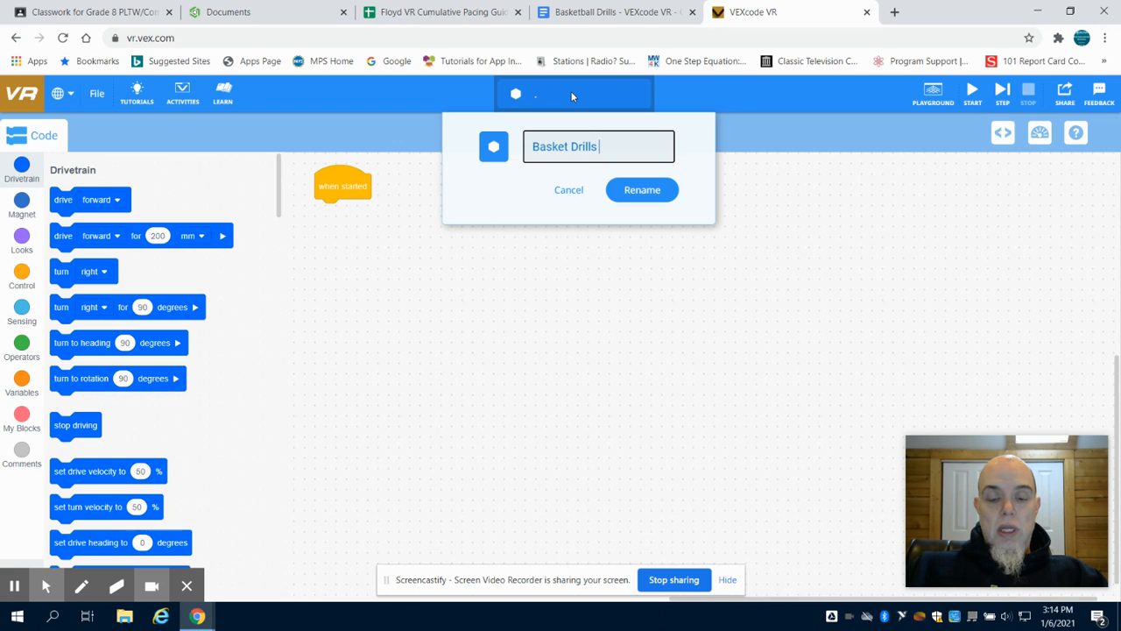
type("1")
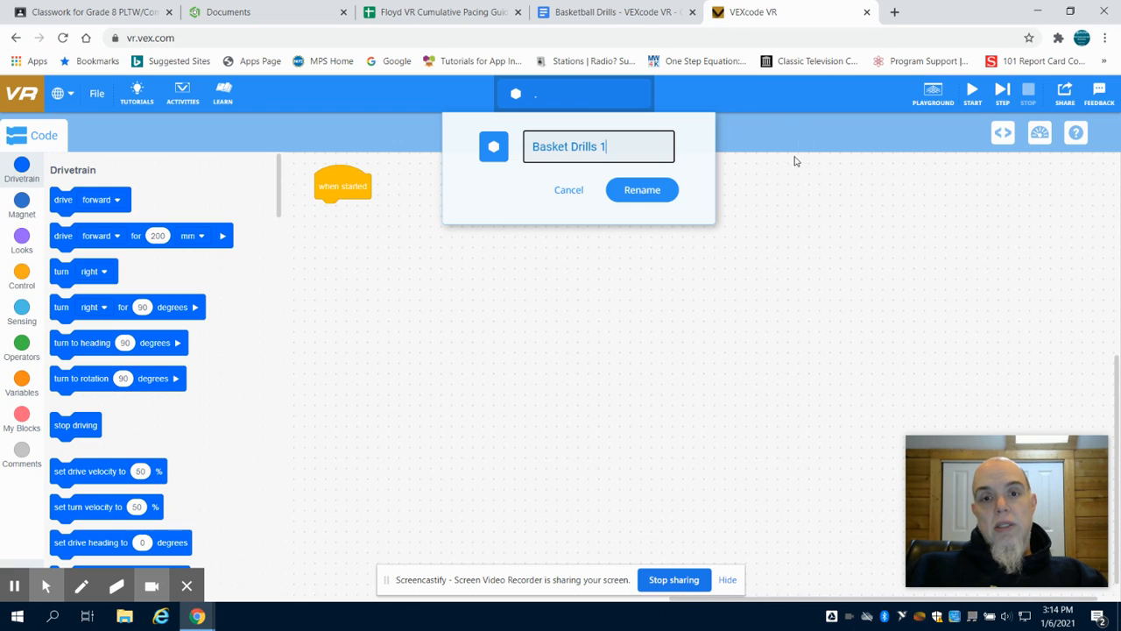
left_click(642, 189)
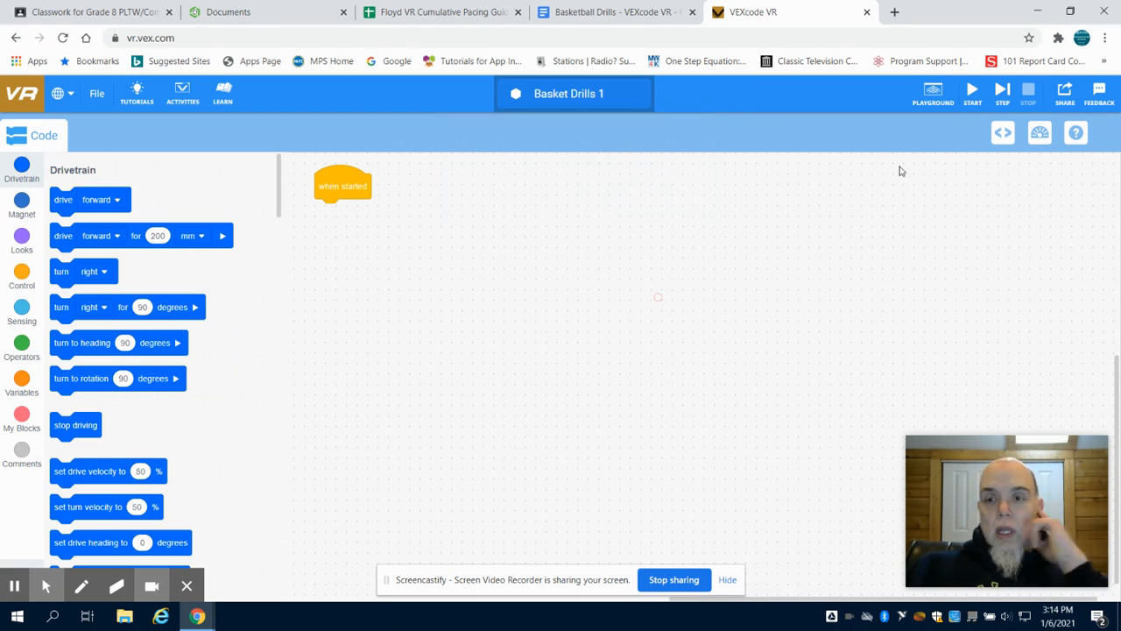
Step: Launch the Grid Map playground and check the Basketball Drills challenge instructions
left_click(932, 94)
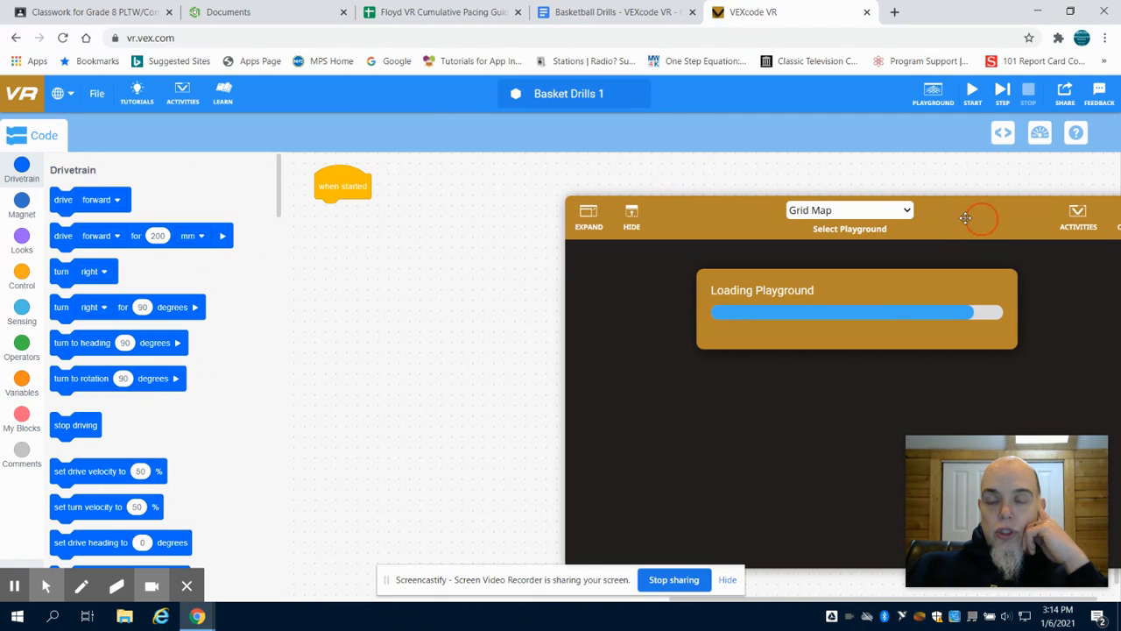
mouse_move(614, 10)
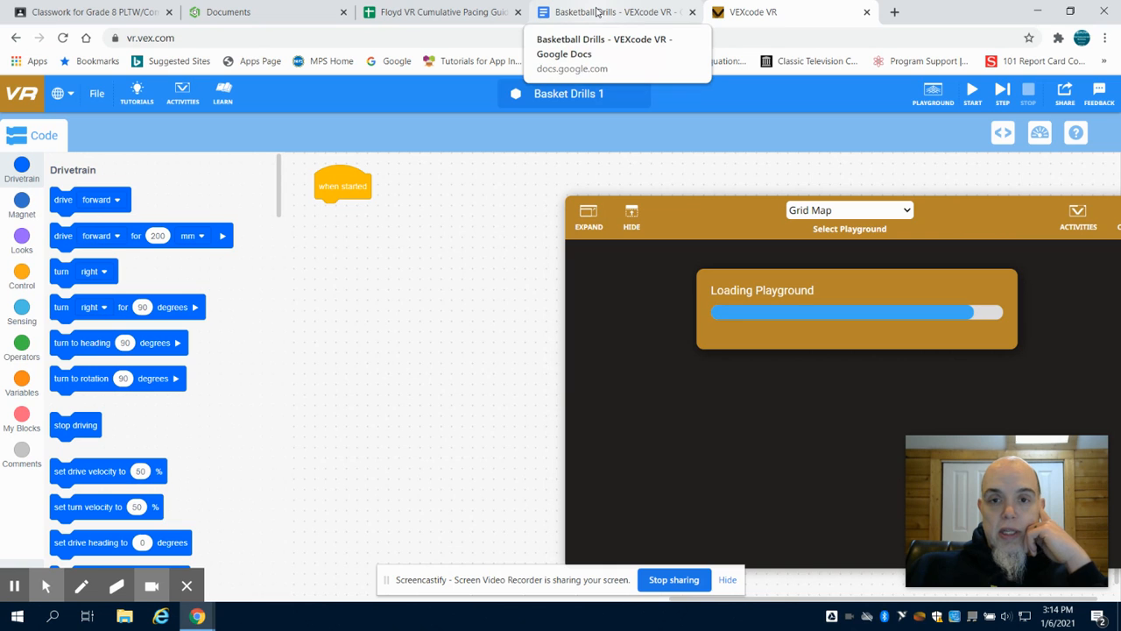
left_click(613, 10)
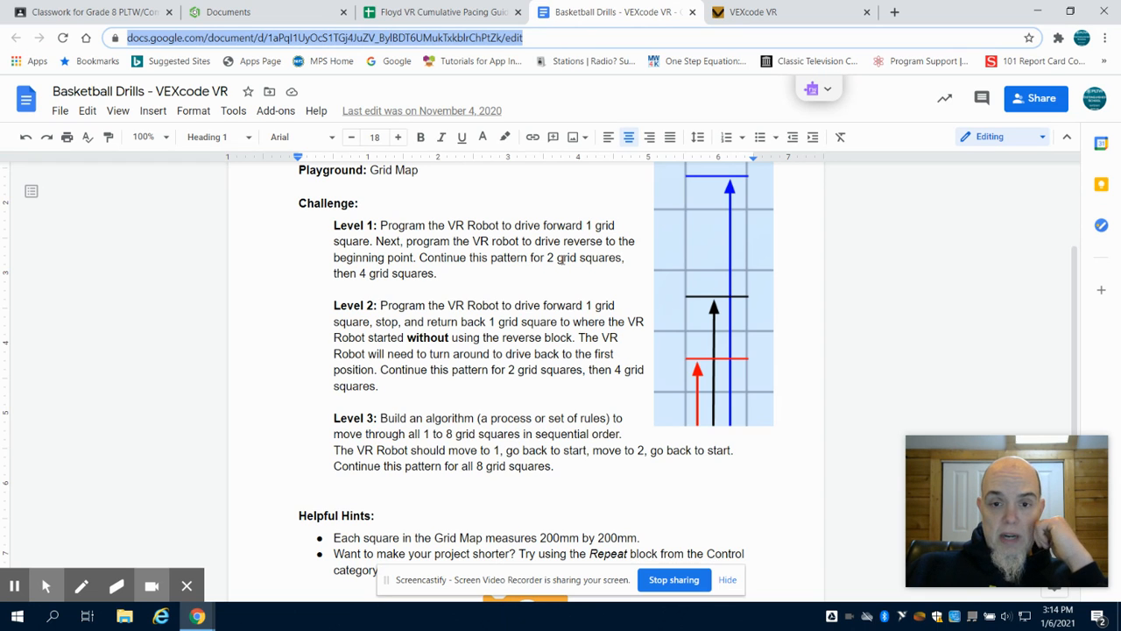
mouse_move(792, 26)
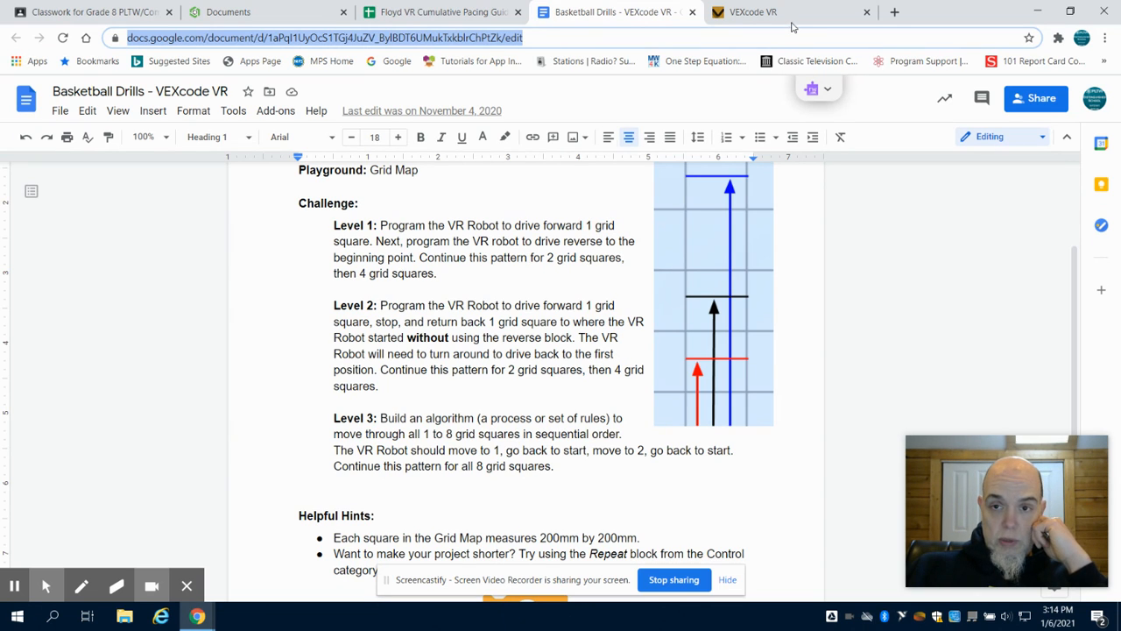
left_click(762, 11)
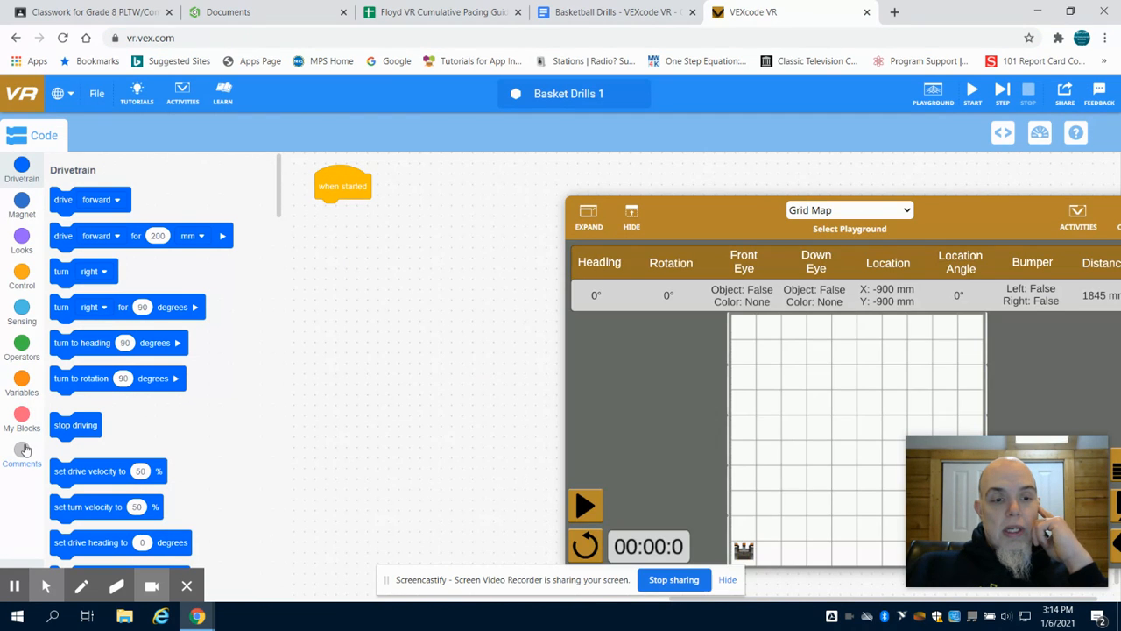
Step: Place comment blocks under 'when started' labelled Drive Forward and back 1, 2 and 4 grid
left_click(21, 449)
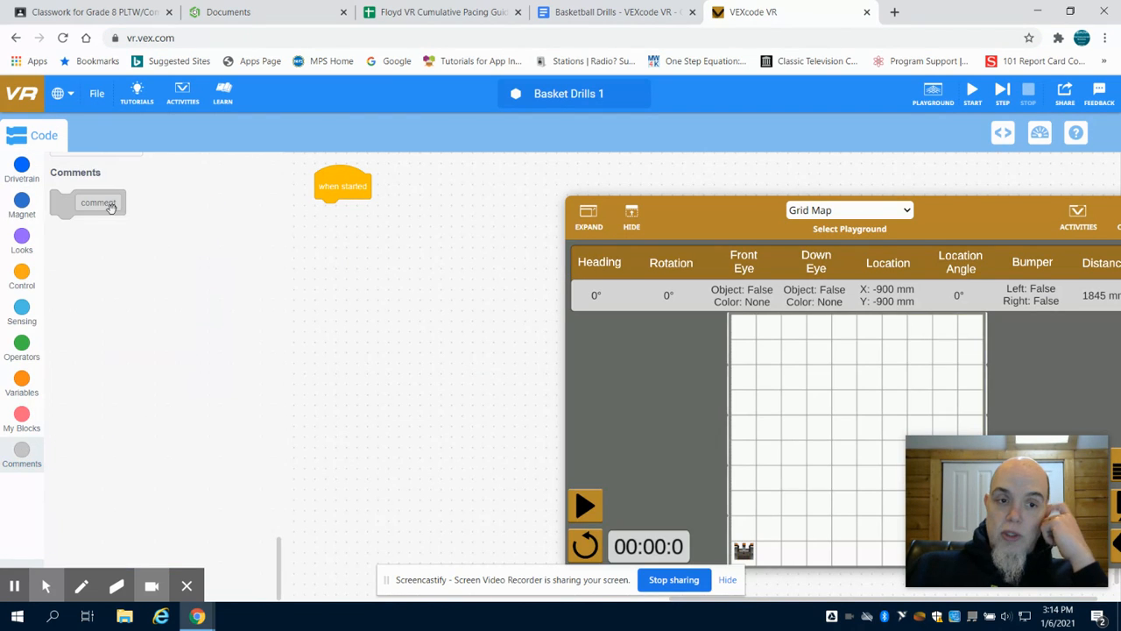
left_click_drag(98, 203, 445, 285)
type("Drive Forward and back")
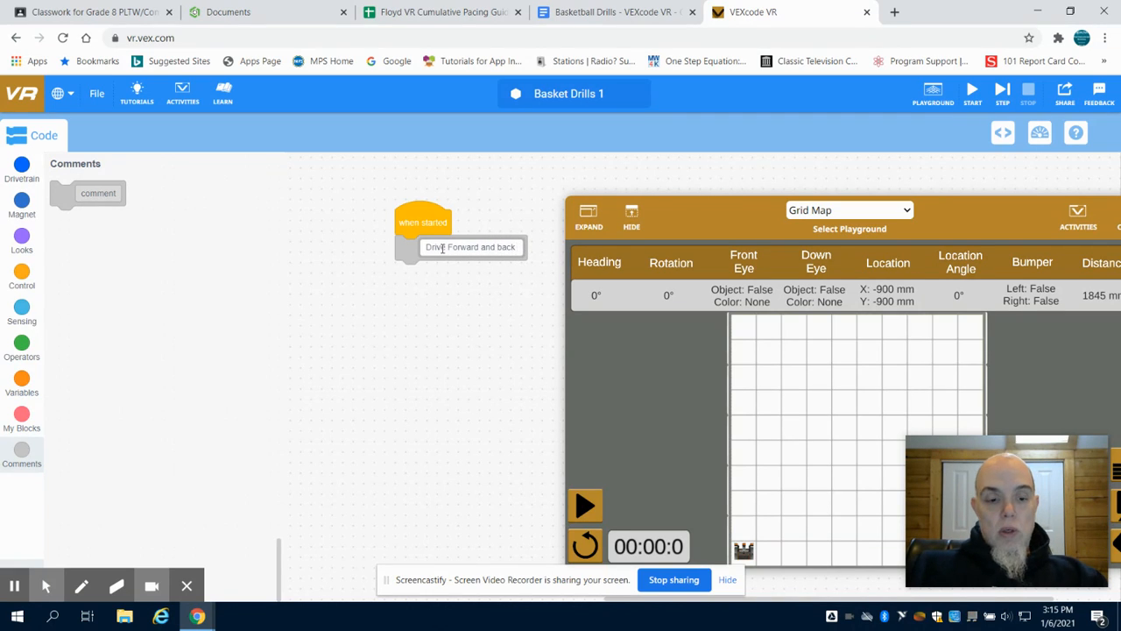
type("1 grid")
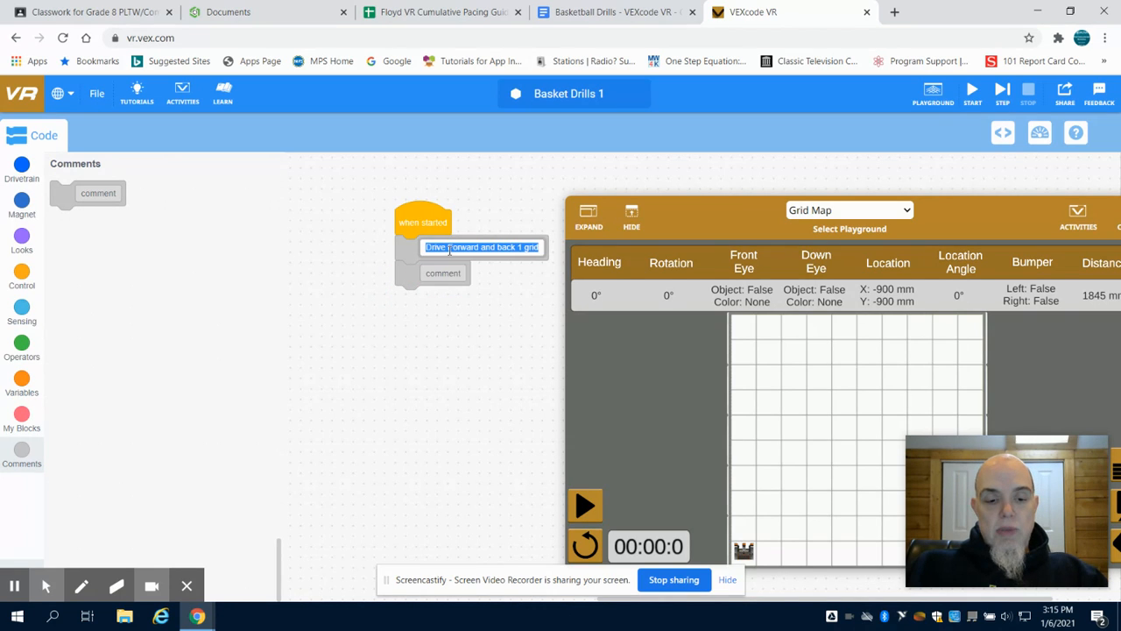
left_click(442, 273)
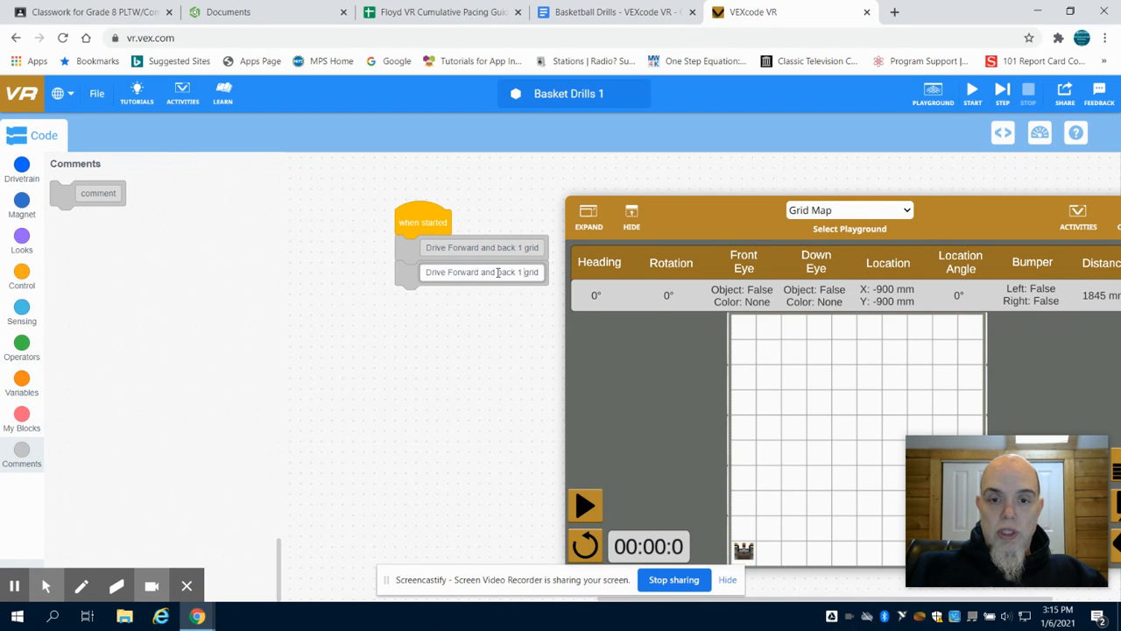
left_click(522, 272)
type("2")
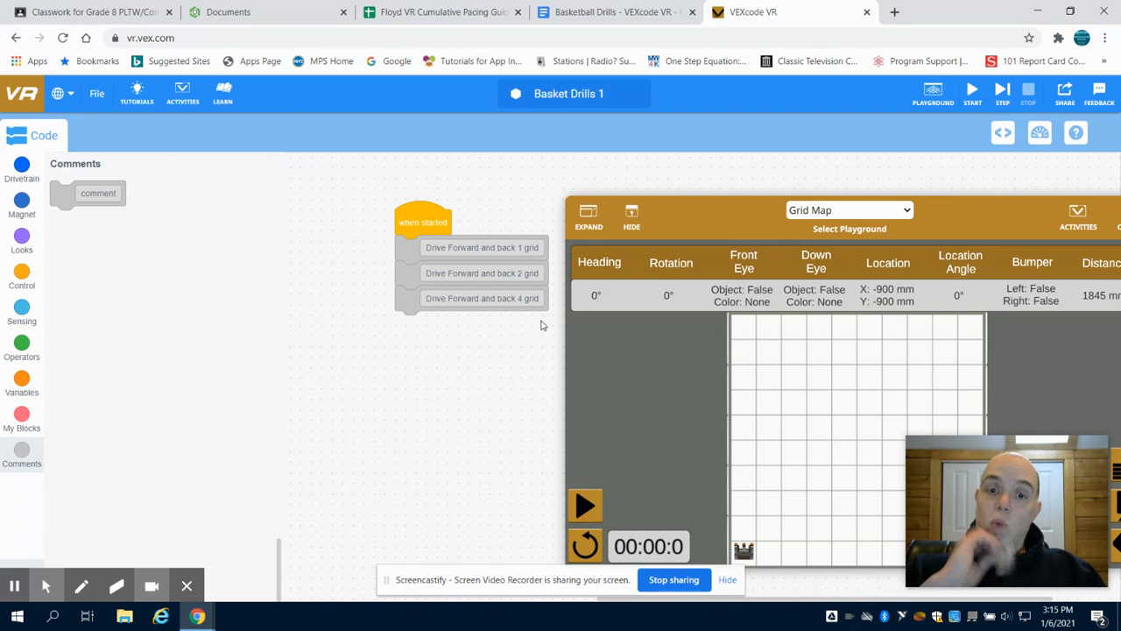
mouse_move(389, 426)
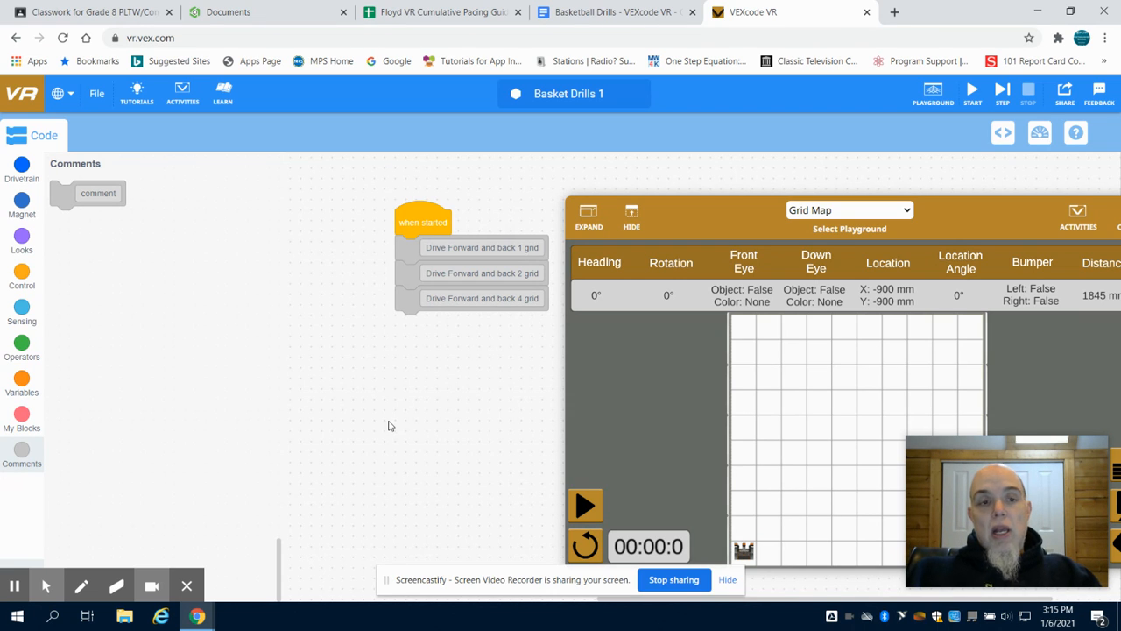
Step: Add drive-for-distance blocks under the 1-grid comment: forward 300 mm, then reverse 200 mm
left_click(21, 166)
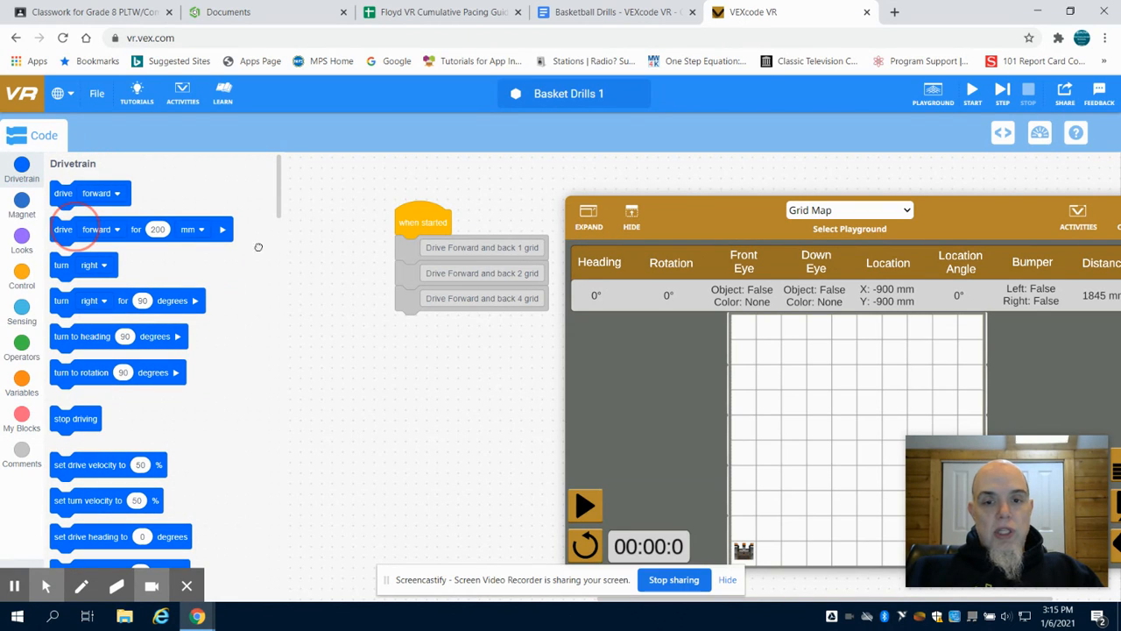
left_click_drag(88, 228, 473, 272)
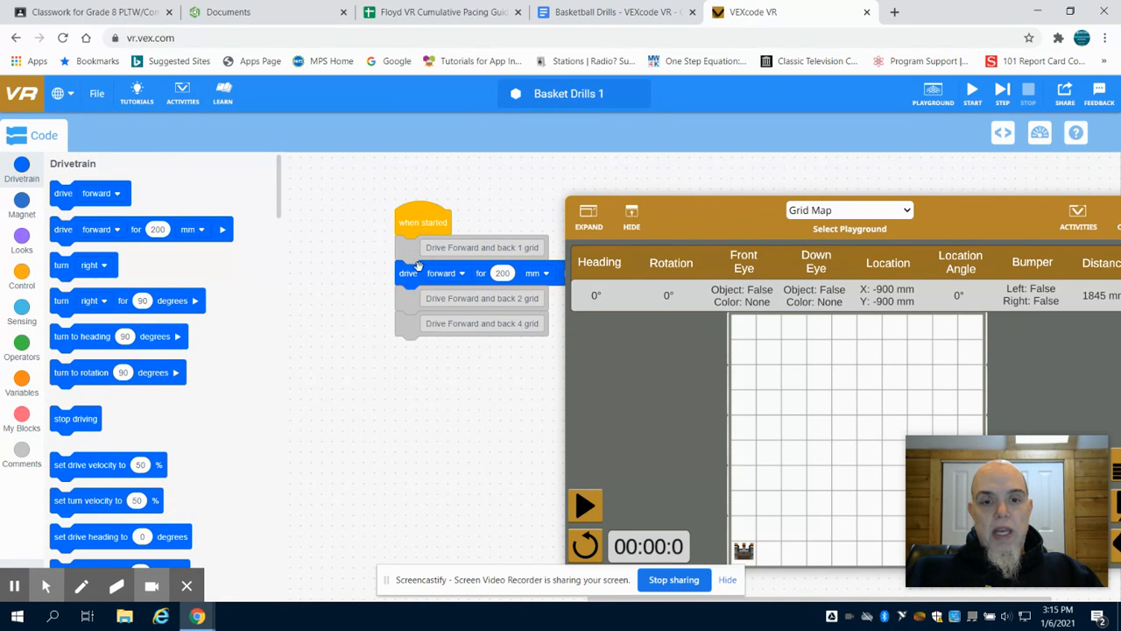
mouse_move(402, 294)
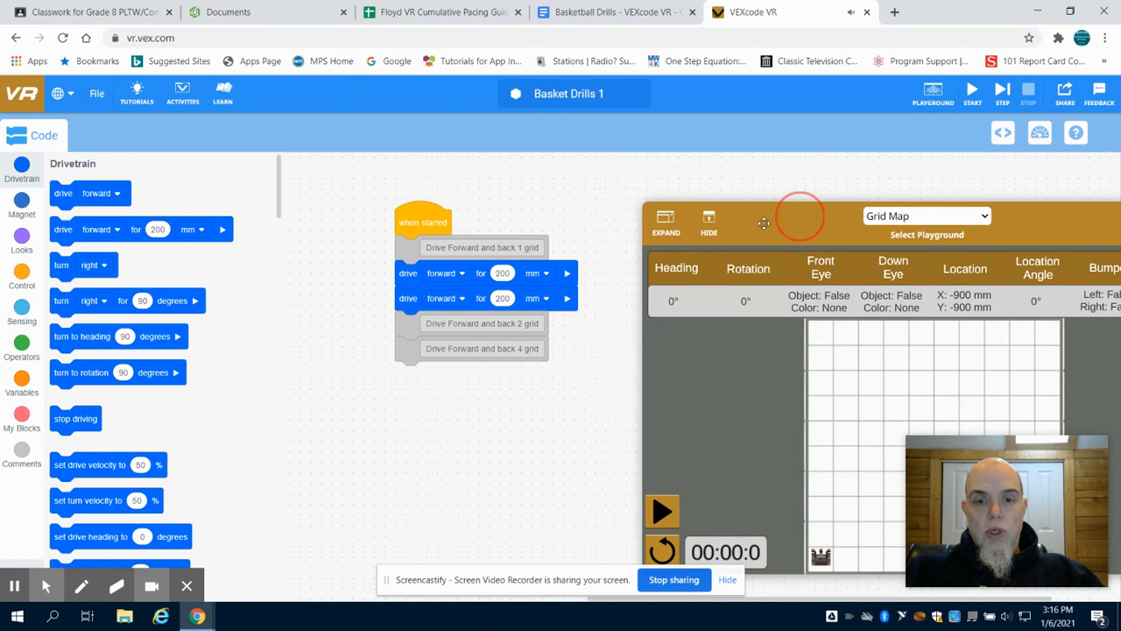
left_click(463, 298)
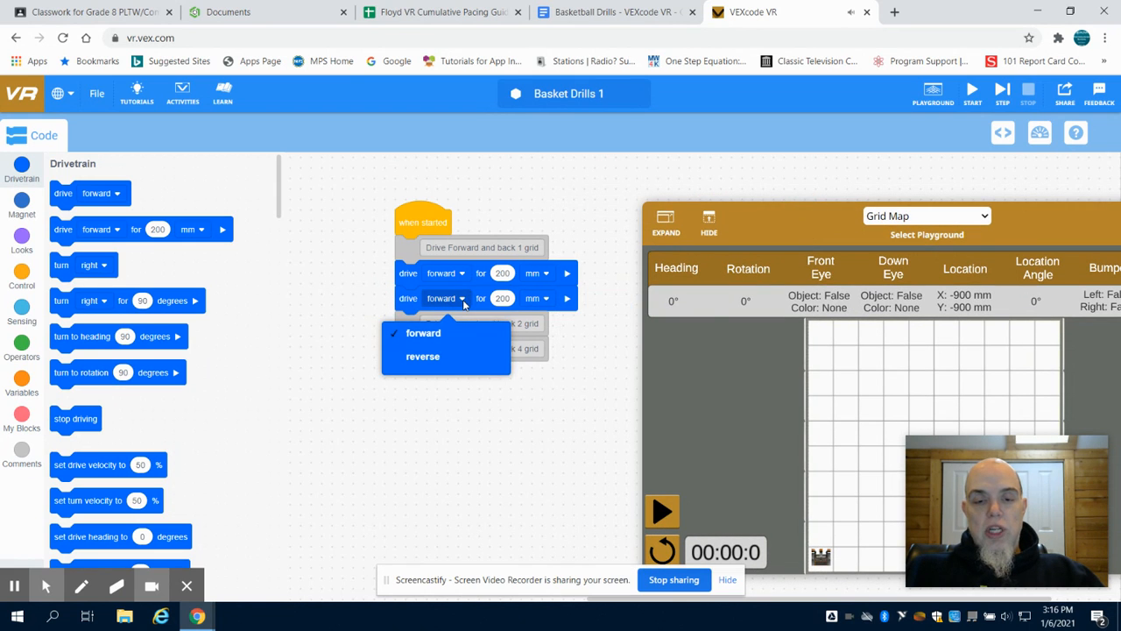
left_click(424, 356)
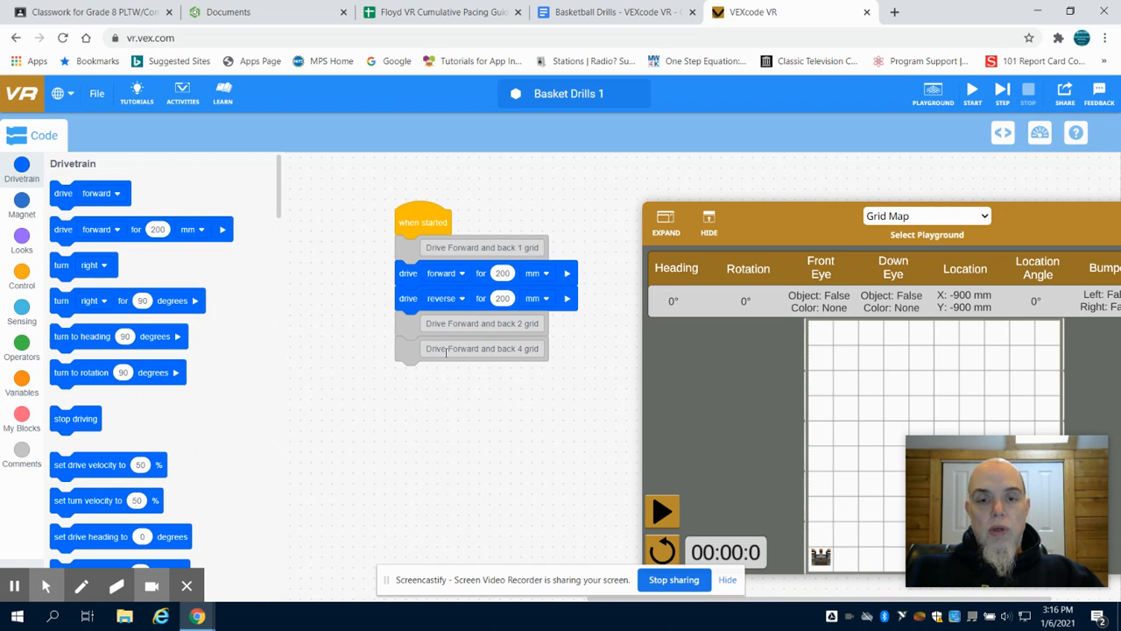
mouse_move(365, 312)
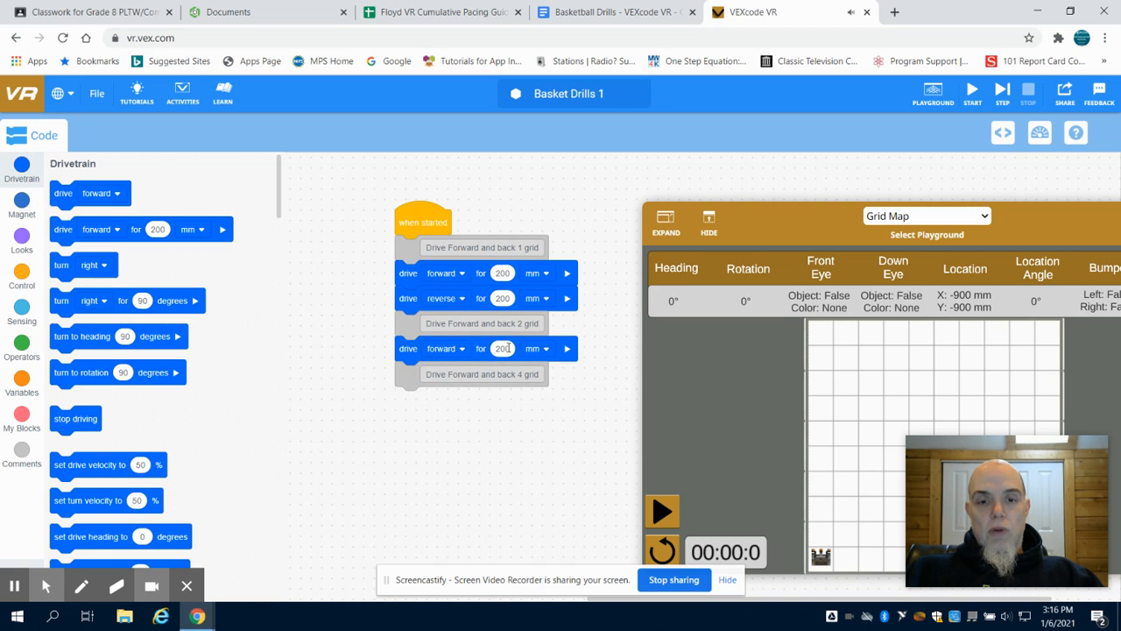
Step: Set the 2-grid section to drive forward 400 mm then reverse 400 mm
type("40")
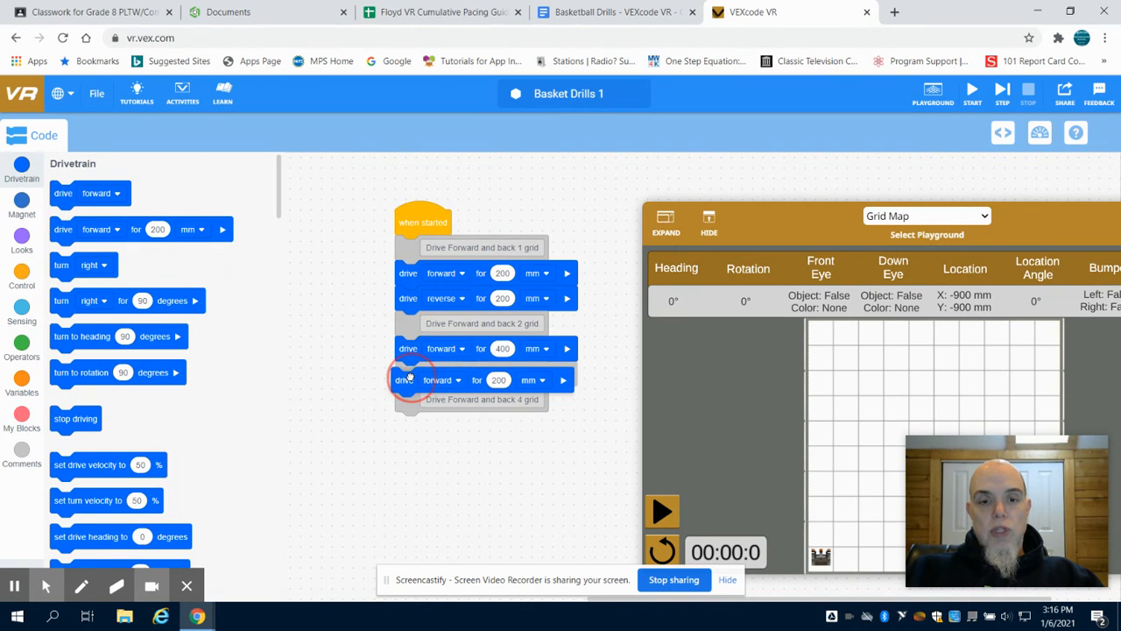
left_click(456, 379)
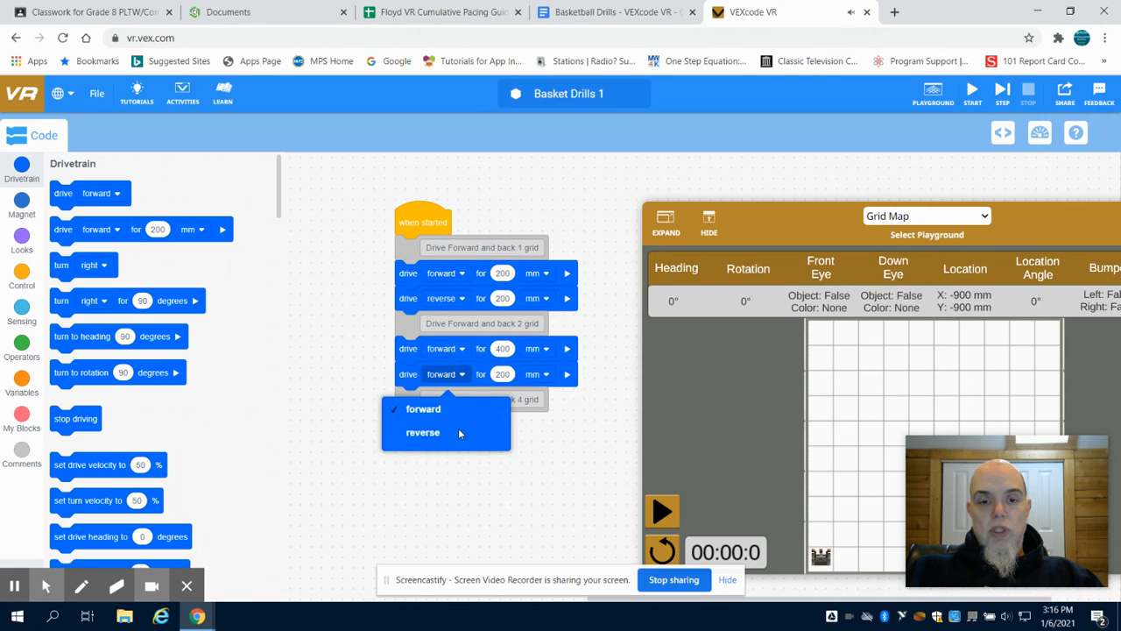
left_click(424, 431)
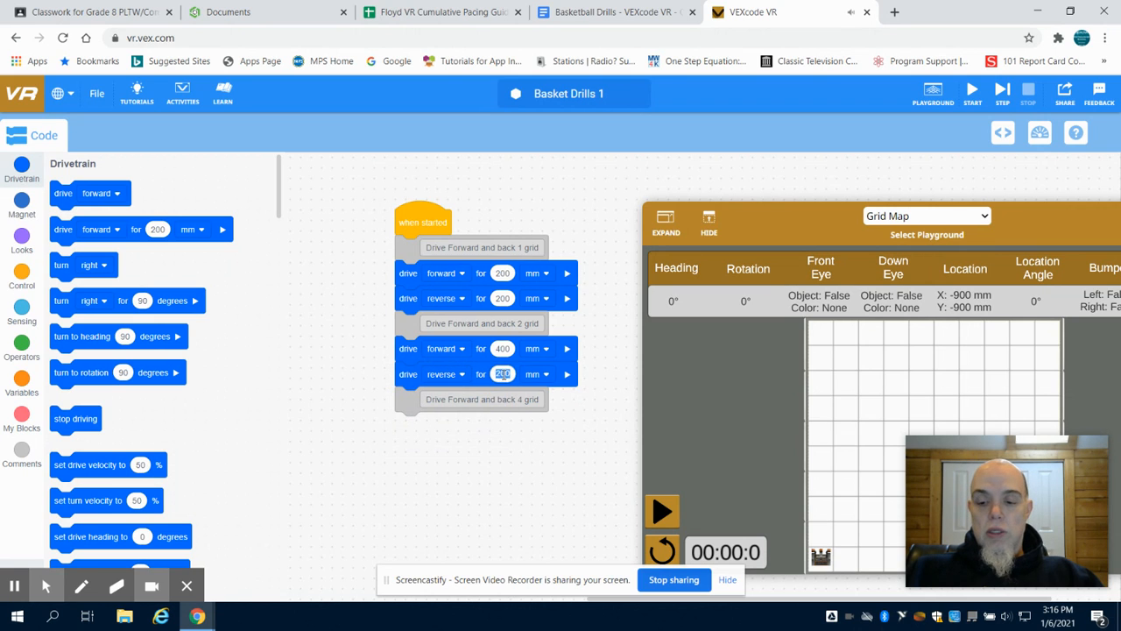
type("4000")
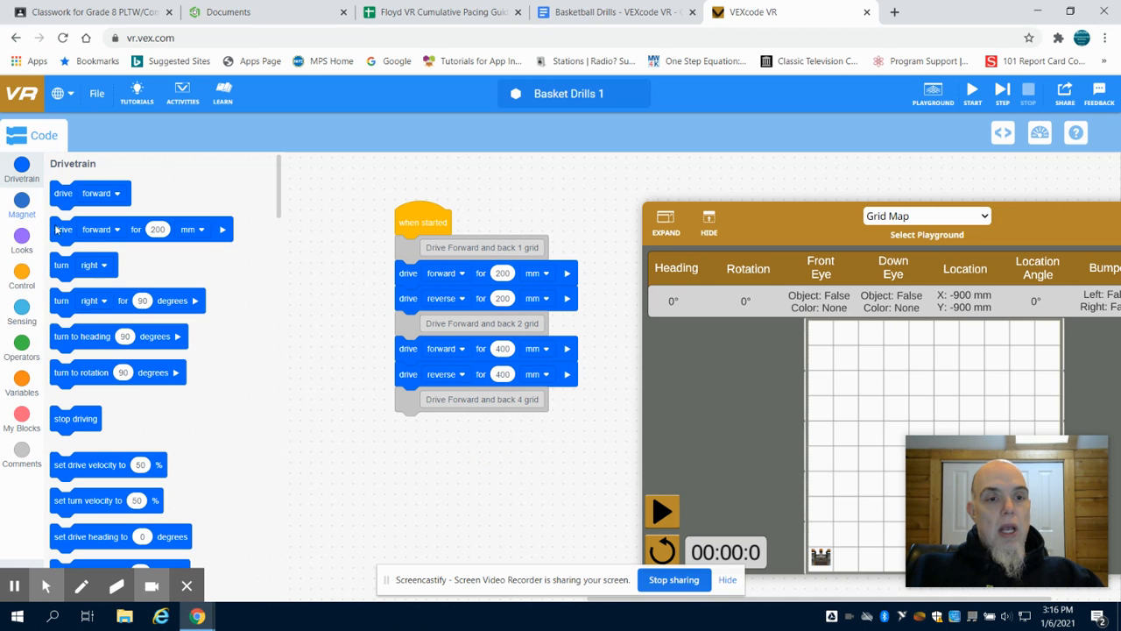
Step: Add two drive blocks under the 4-grid comment: forward 800 mm, then reverse 800 mm
left_click_drag(64, 228, 442, 447)
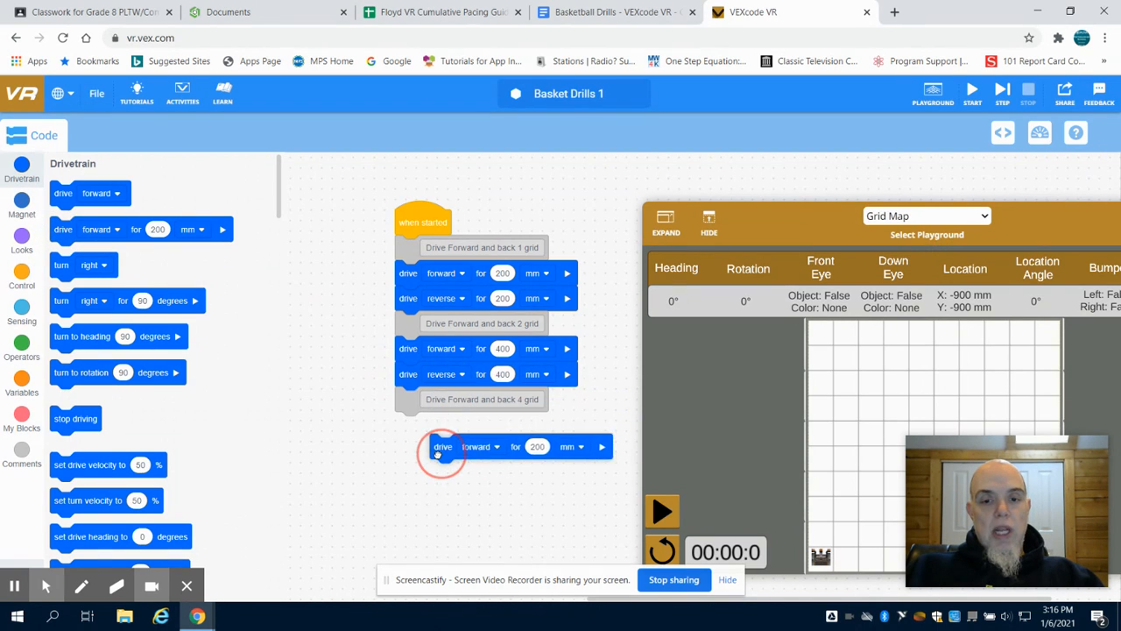
left_click_drag(442, 447, 410, 425)
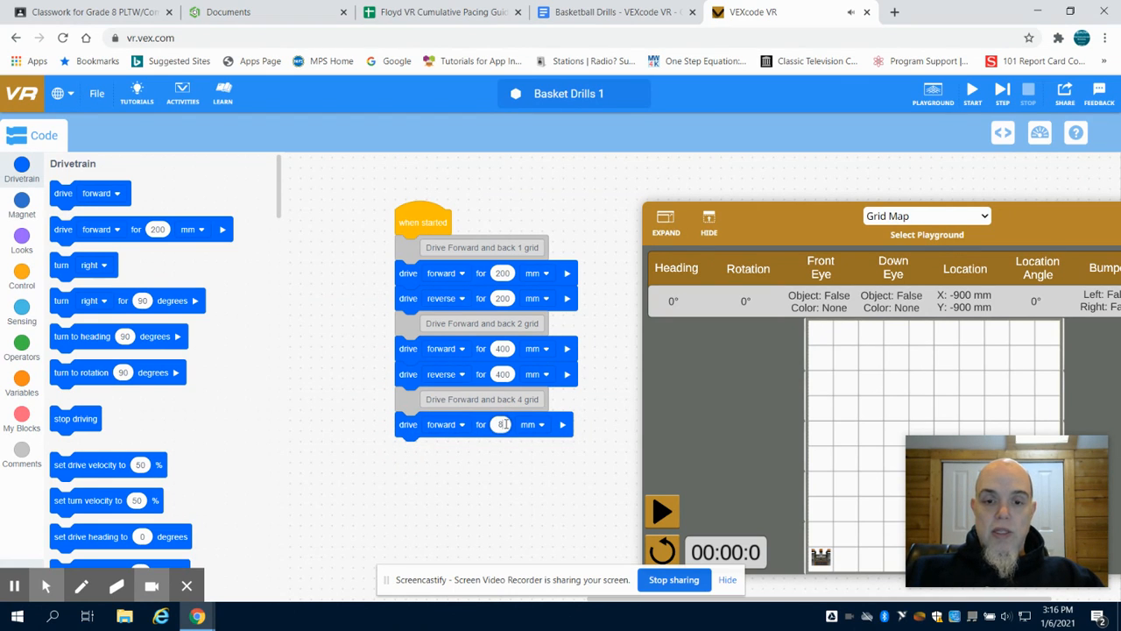
type("800")
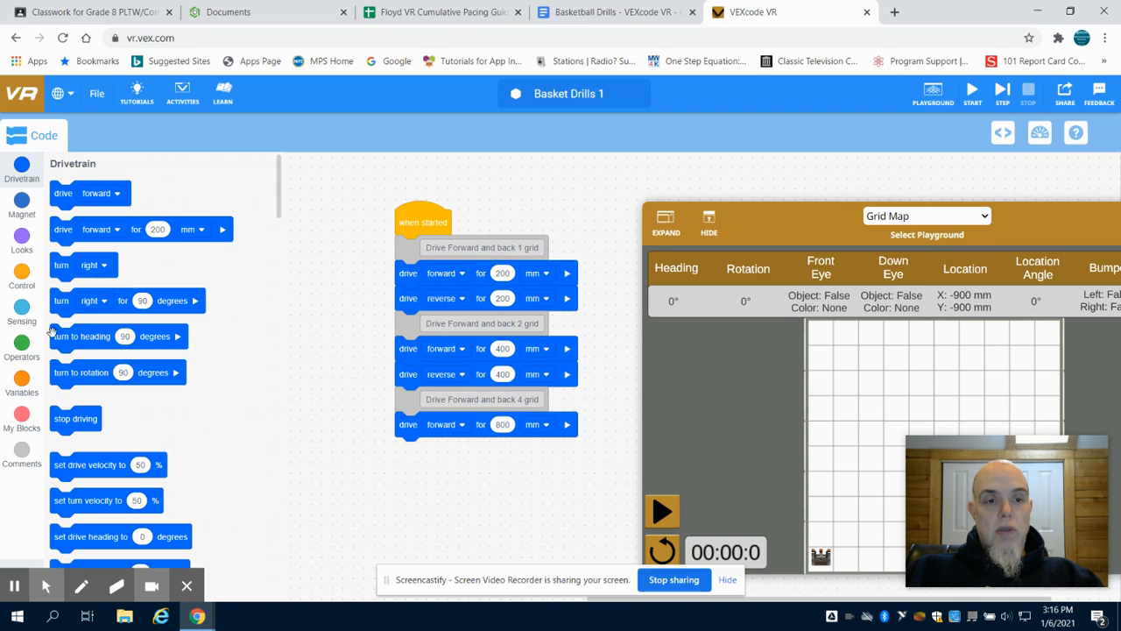
left_click_drag(105, 228, 294, 396)
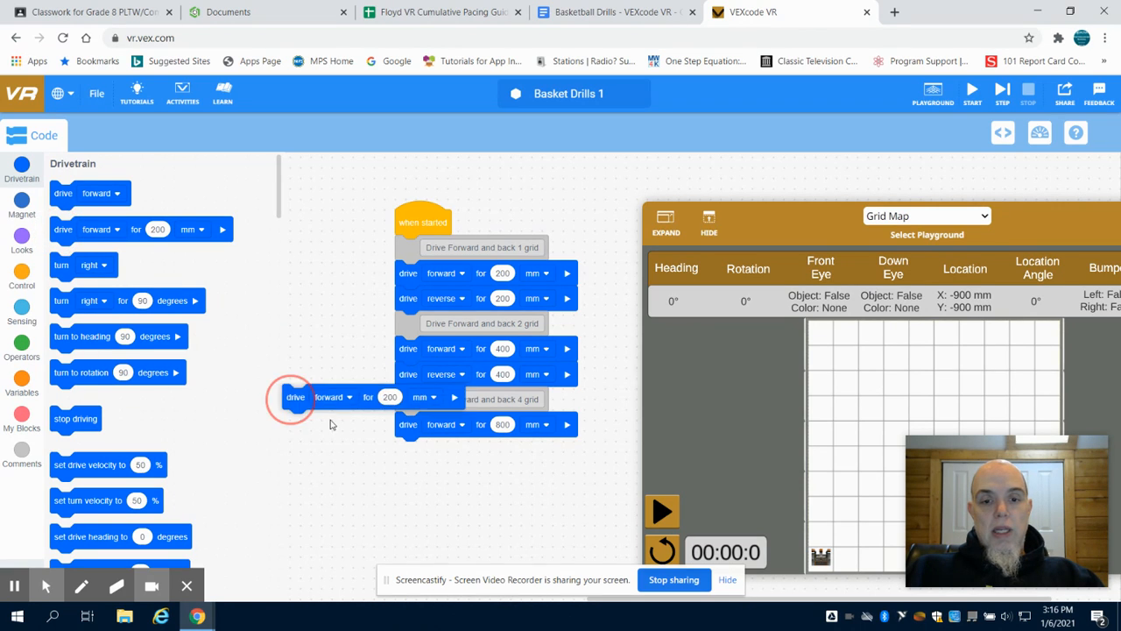
left_click_drag(295, 396, 447, 452)
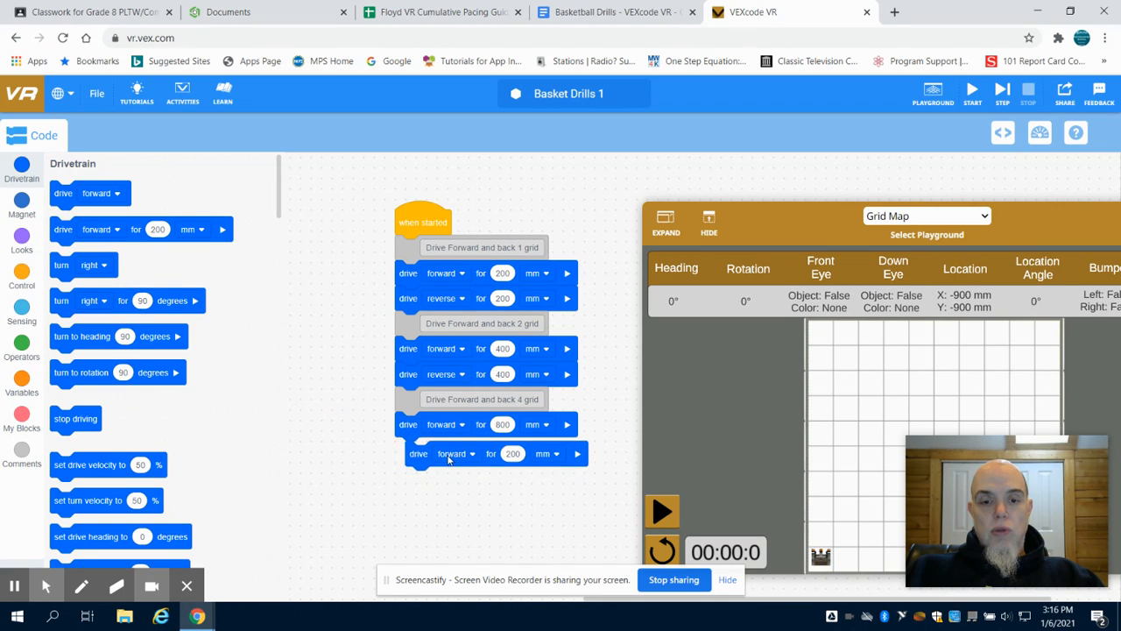
left_click(437, 453)
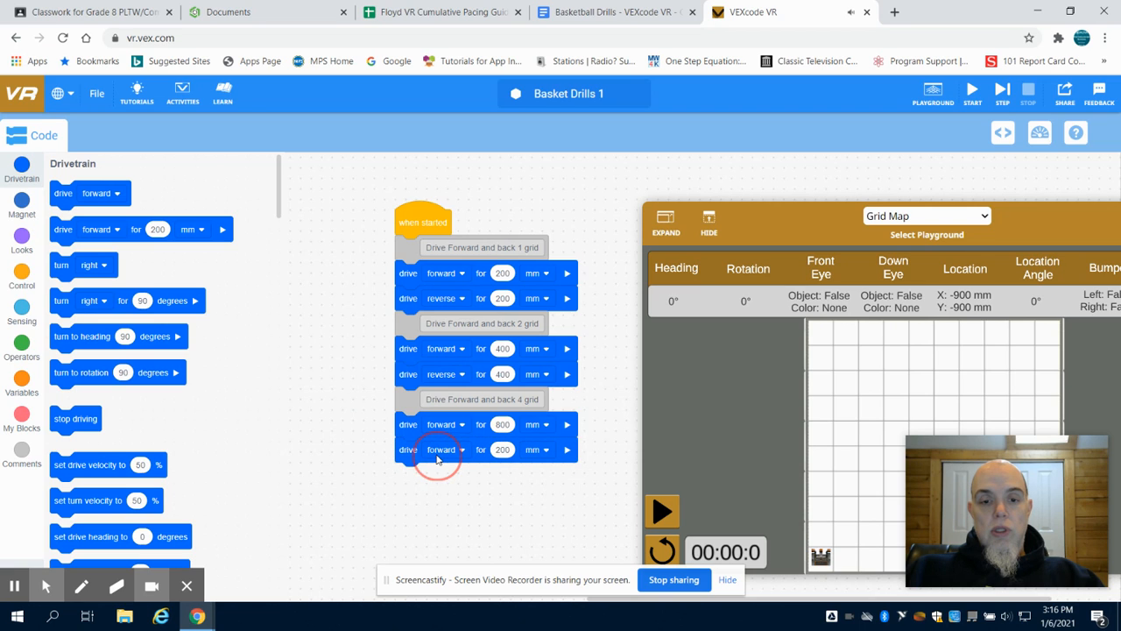
left_click(460, 449)
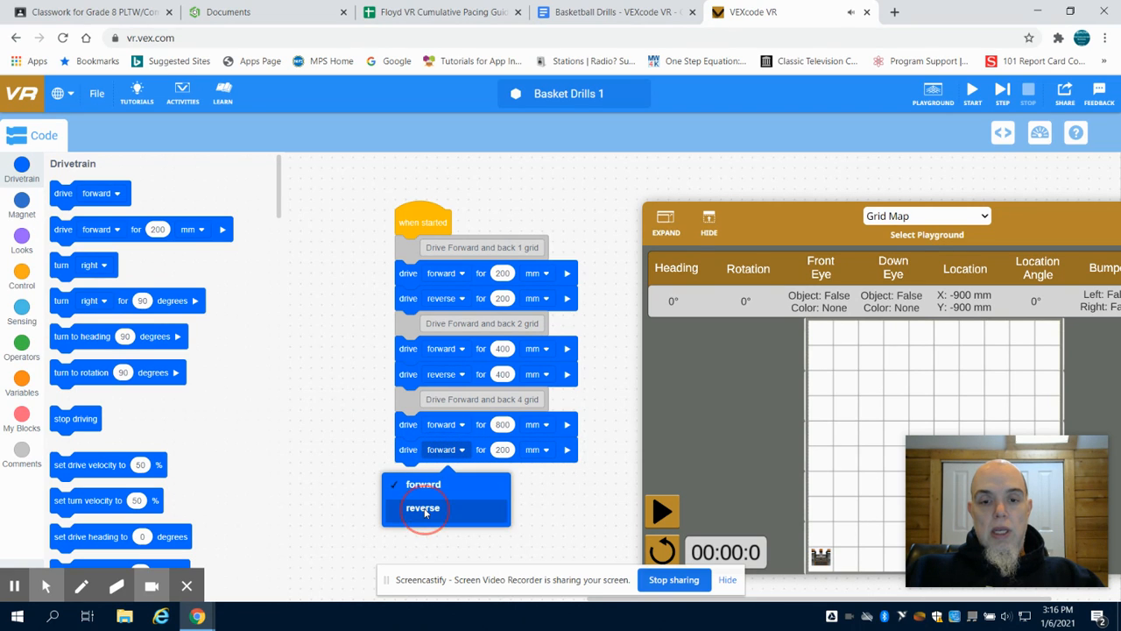
left_click(424, 509)
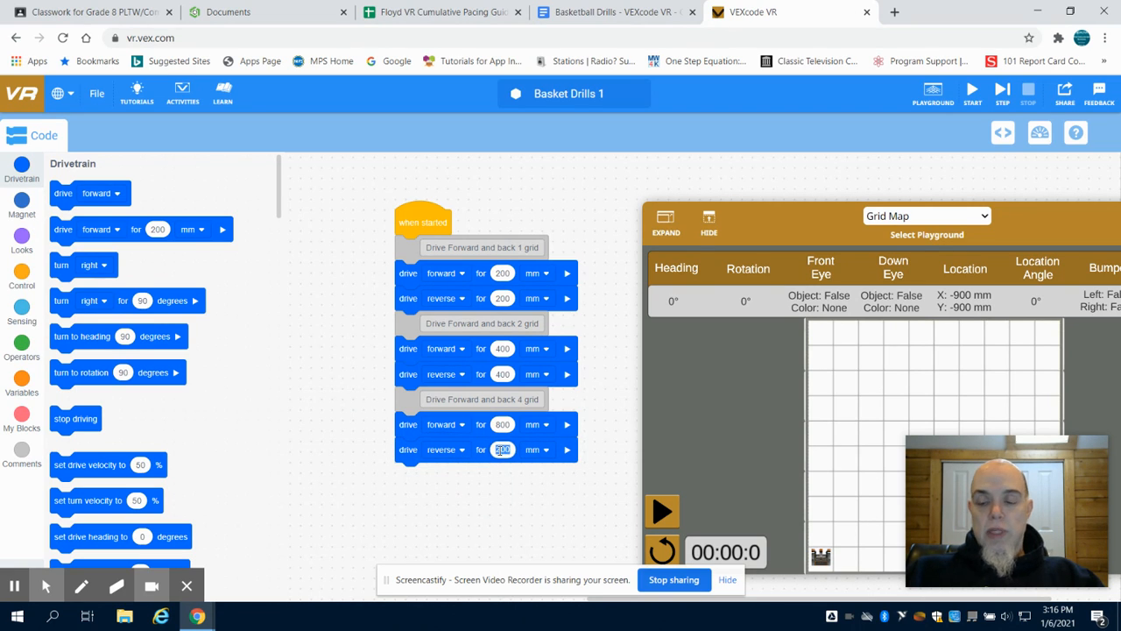
type("800")
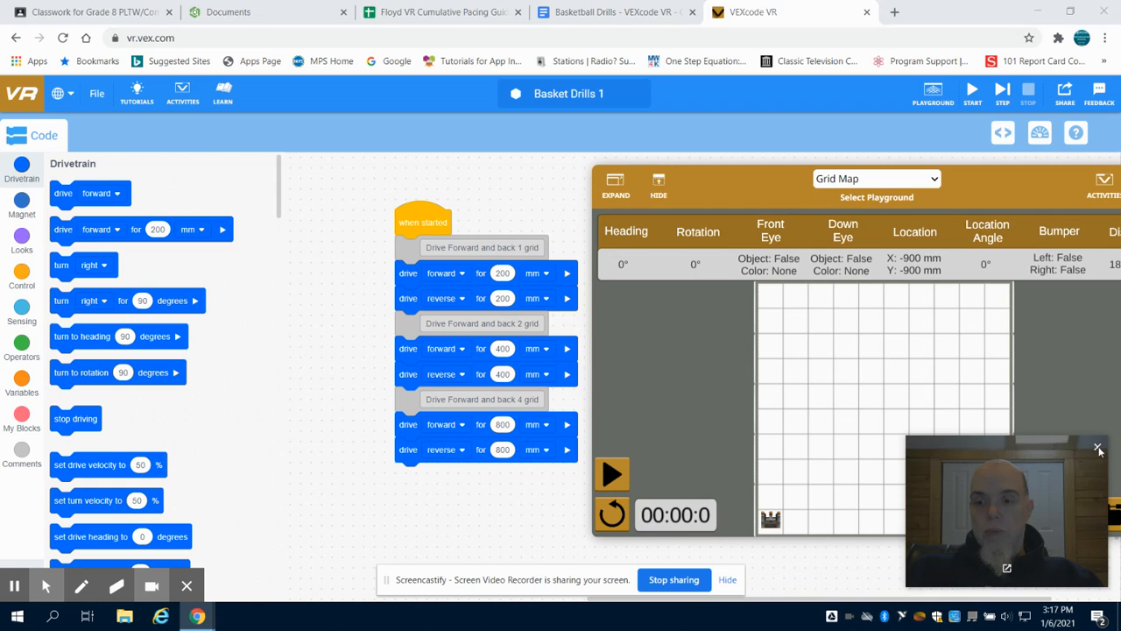
Step: Start the program in the Grid Map playground, then return to the Basketball Drills document
left_click(1097, 448)
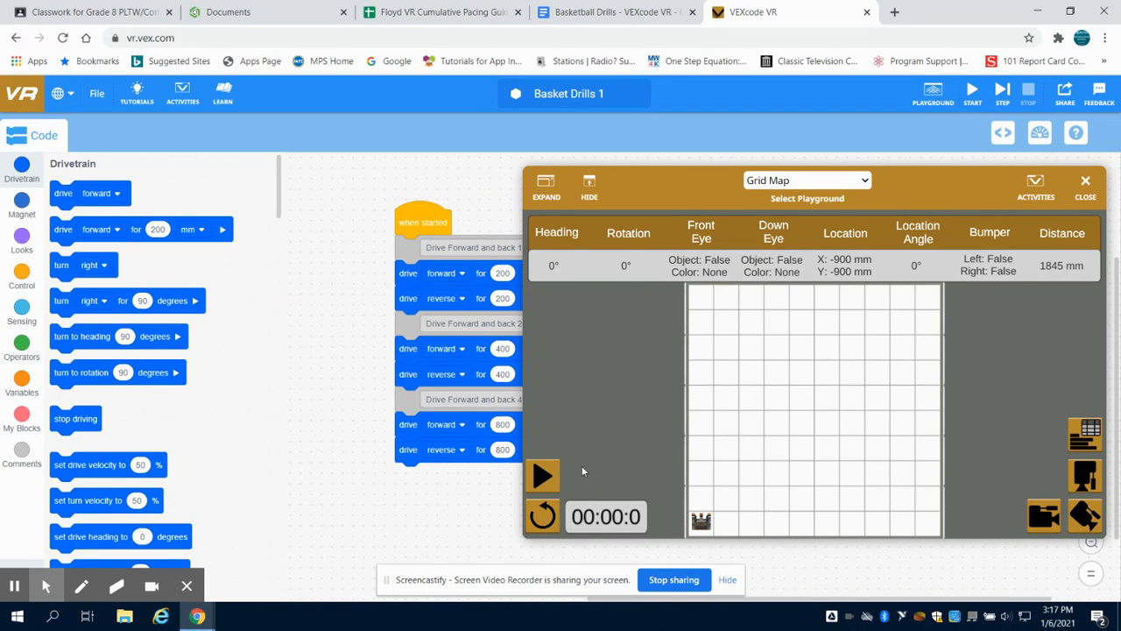
left_click(544, 474)
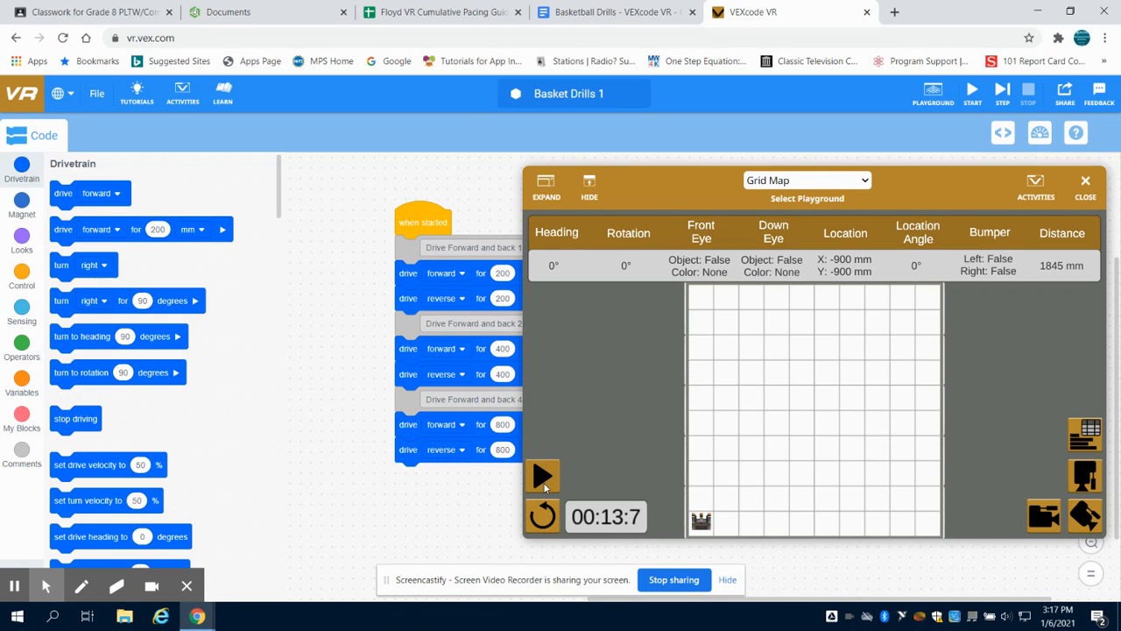
left_click(613, 10)
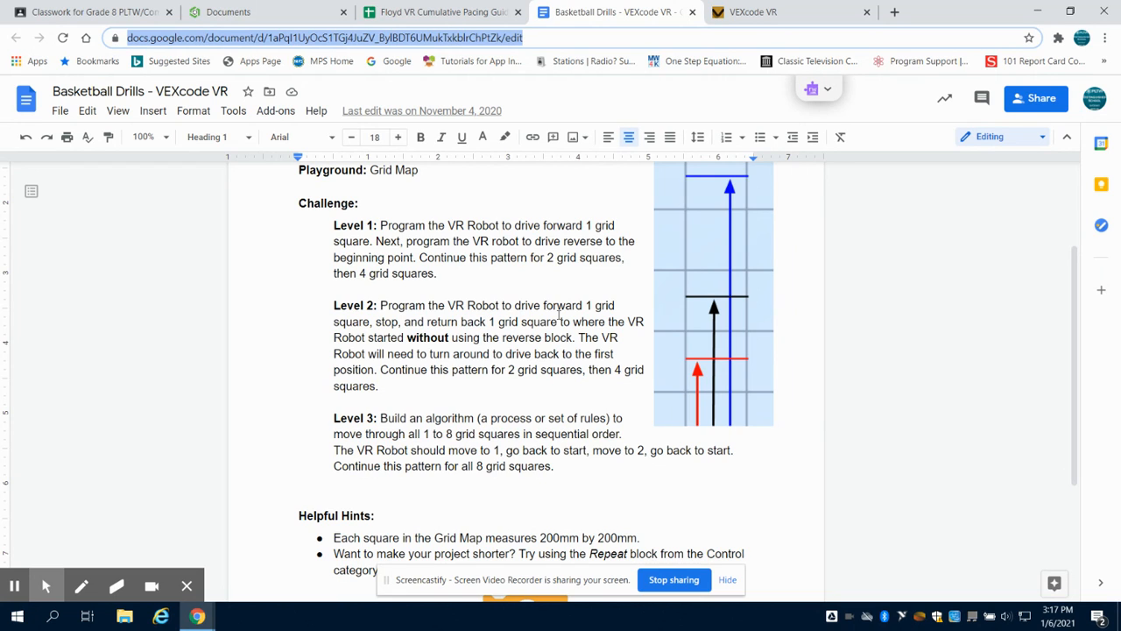
mouse_move(485, 336)
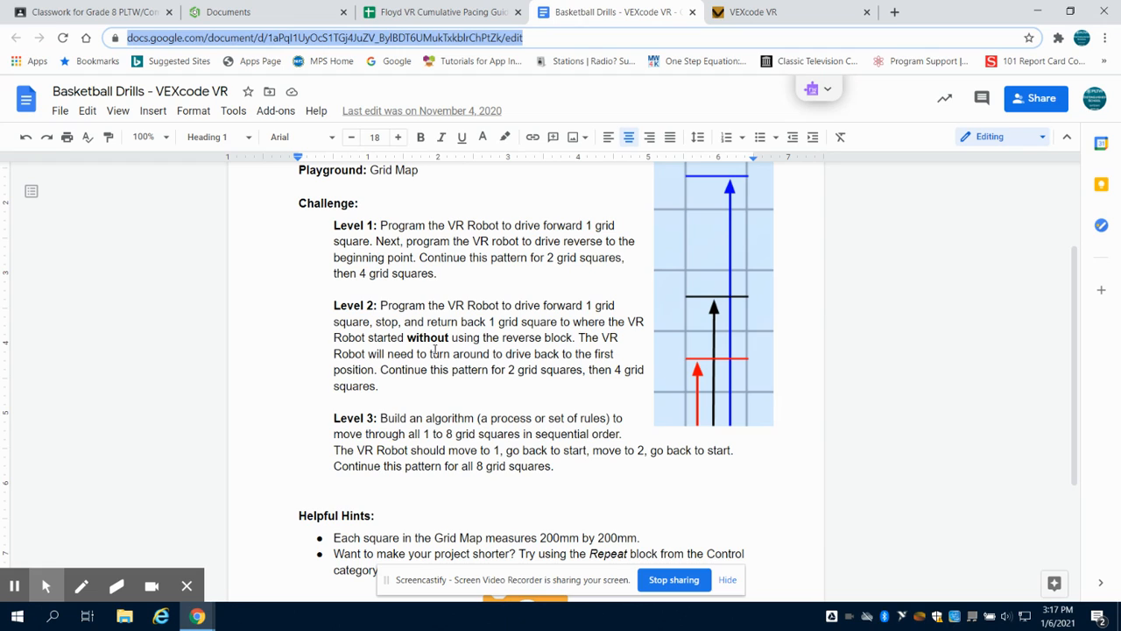
mouse_move(435, 346)
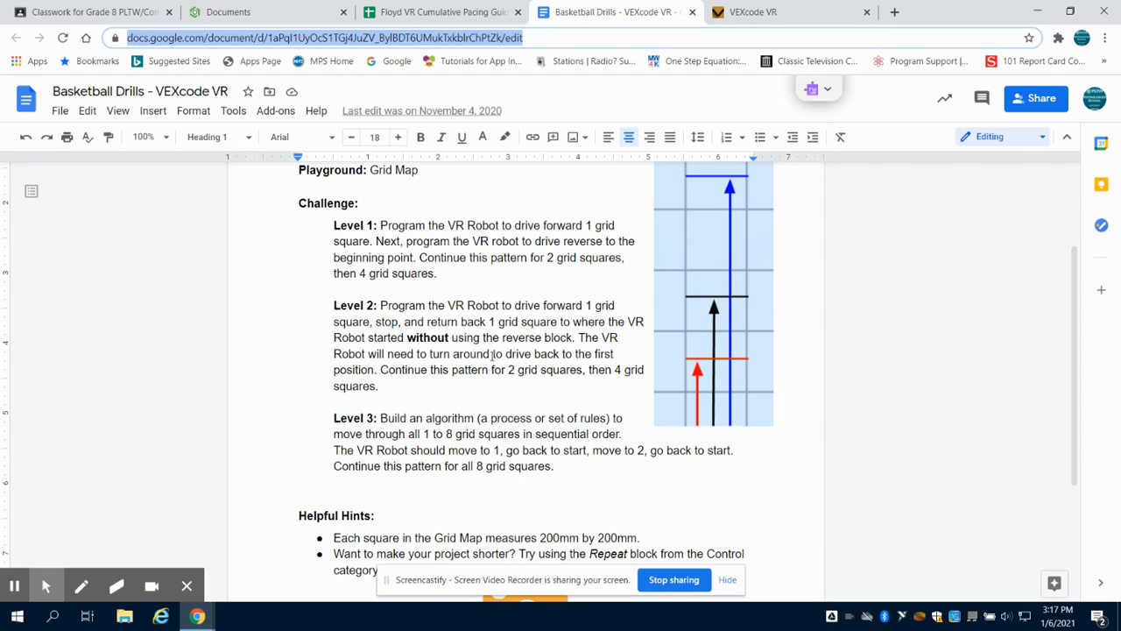
mouse_move(568, 354)
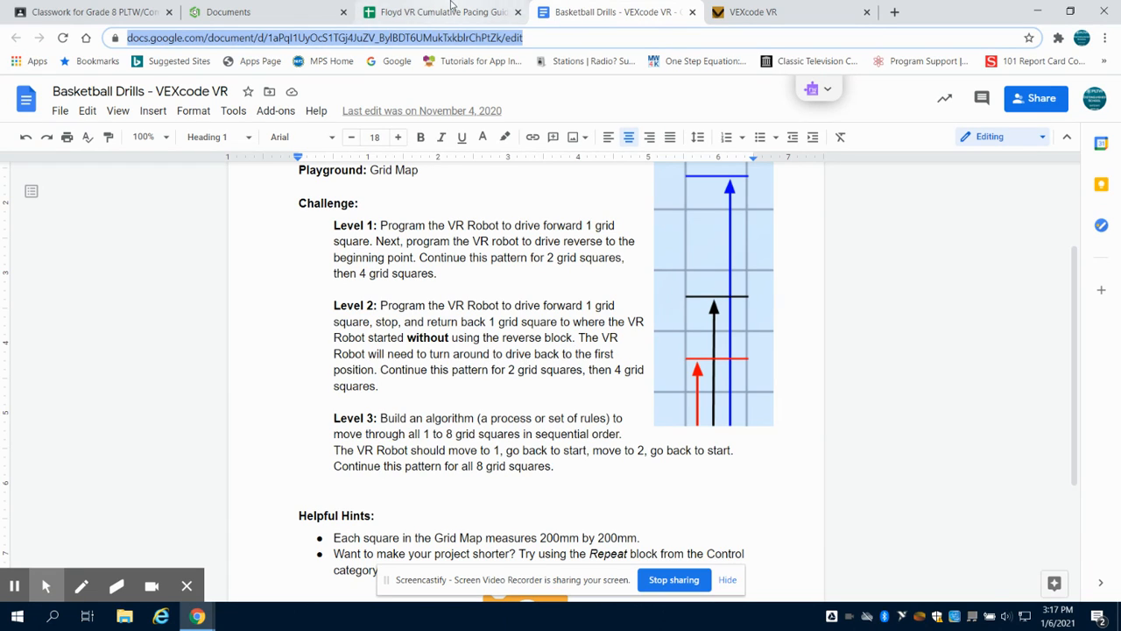
Step: Return from the Level 2 instructions to the VEXcode VR project tab
left_click(754, 10)
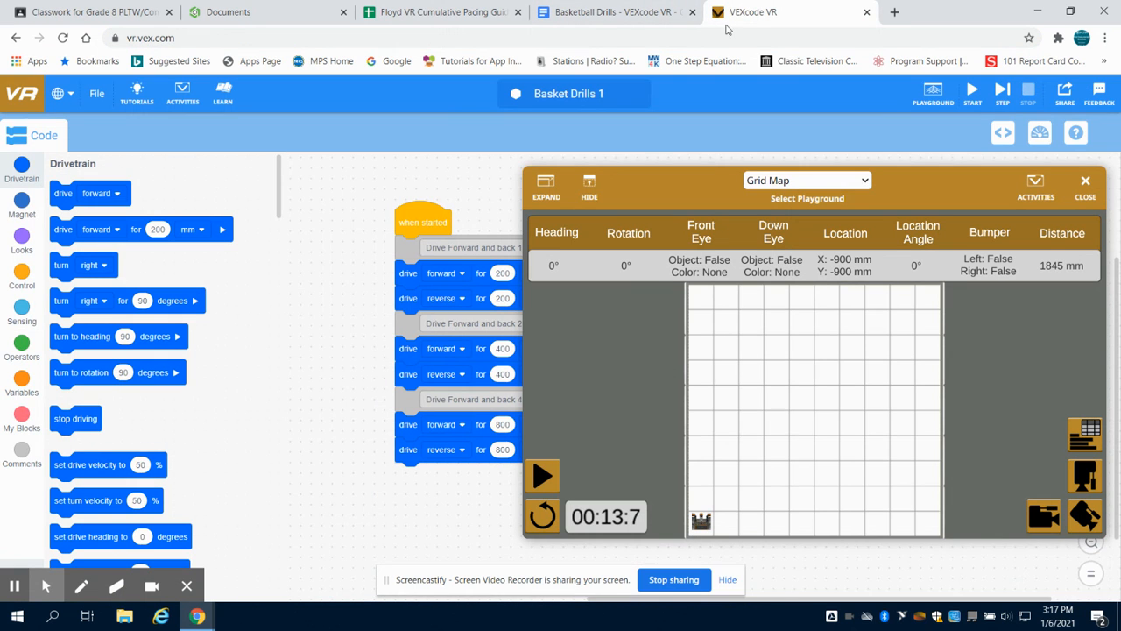